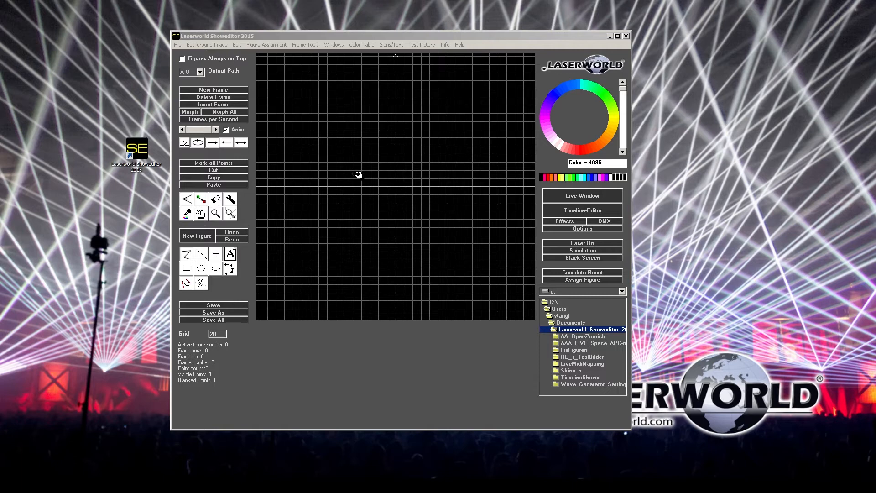
pyautogui.moveTo(362, 168)
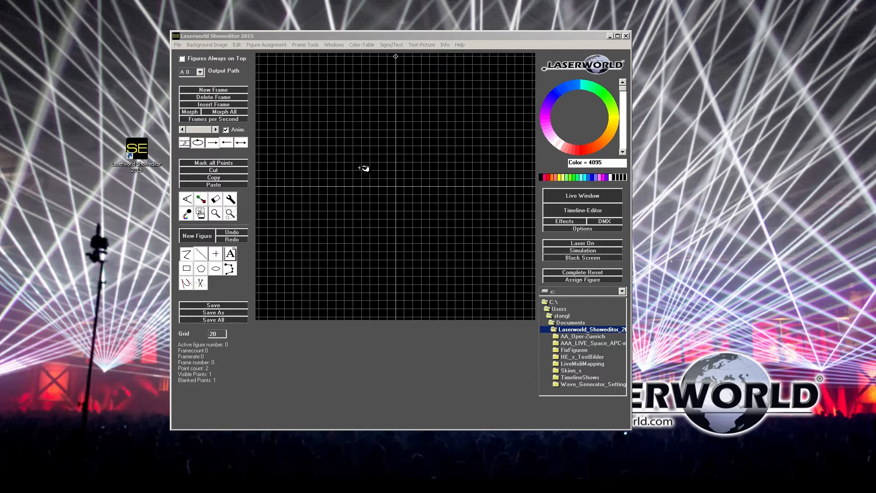
pyautogui.moveTo(364, 139)
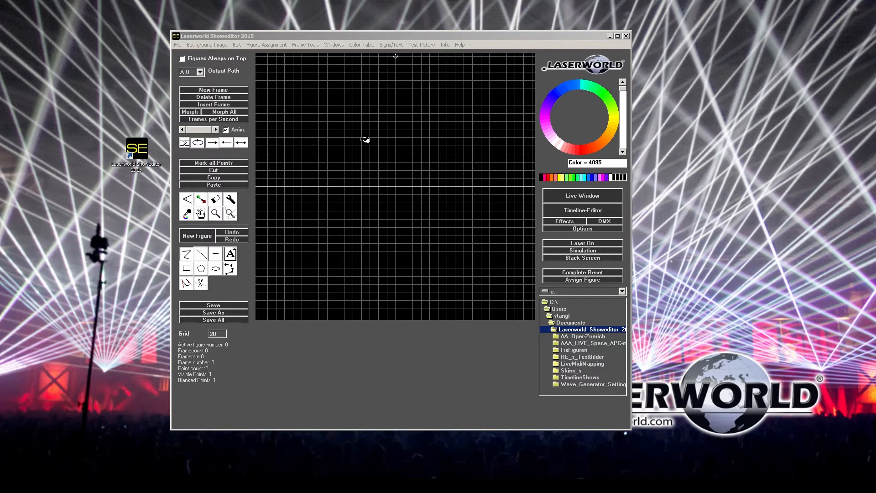
pyautogui.moveTo(377, 178)
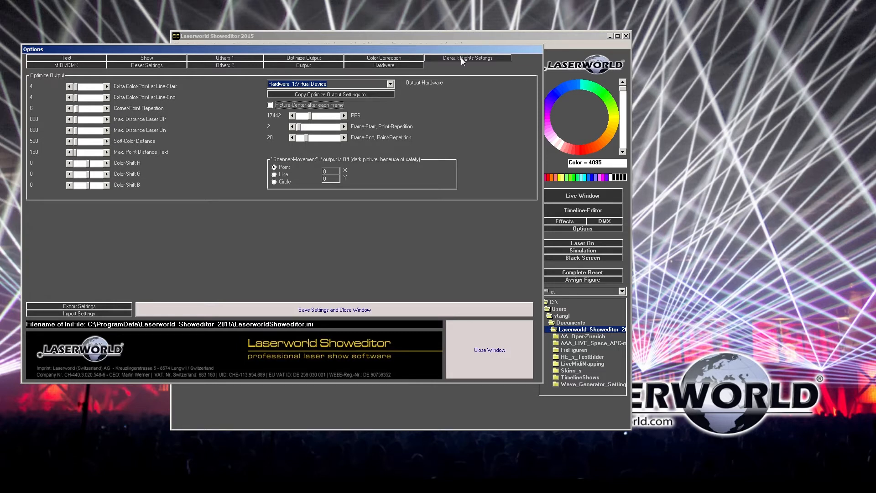
# Step: Confirm the default rights let Everybody export Ilda and save the settings
pyautogui.click(469, 58)
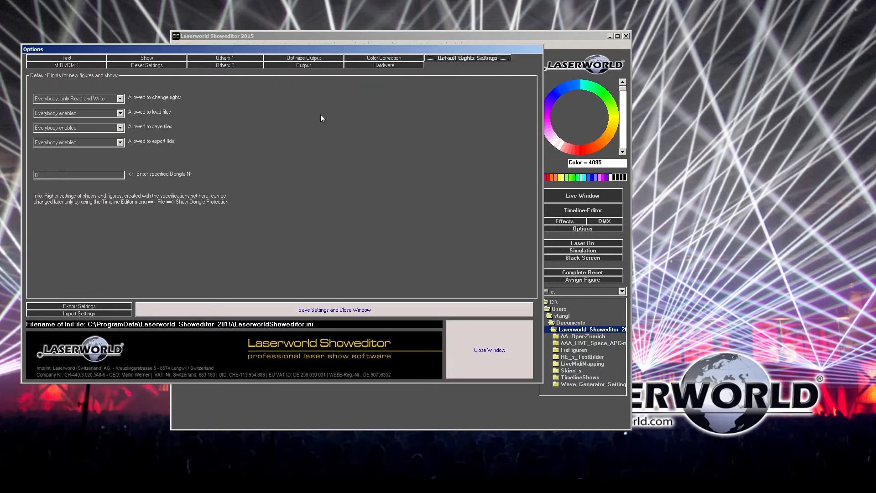
pyautogui.moveTo(103, 171)
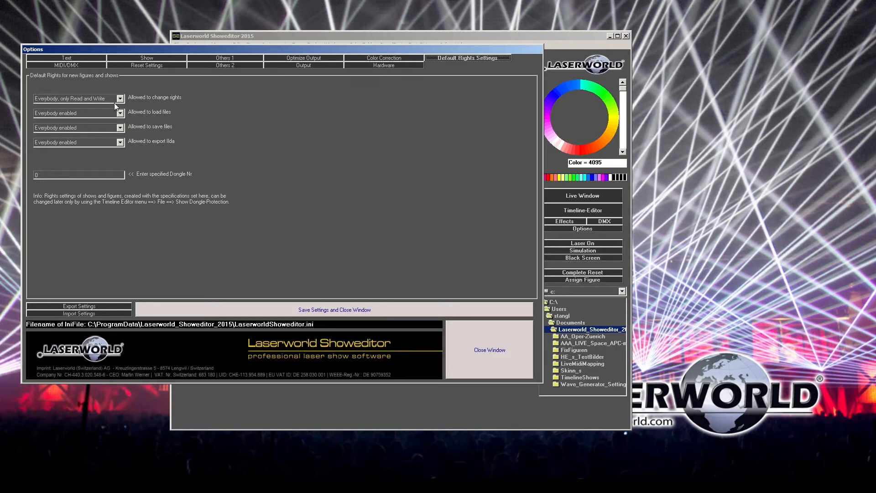
pyautogui.moveTo(146, 107)
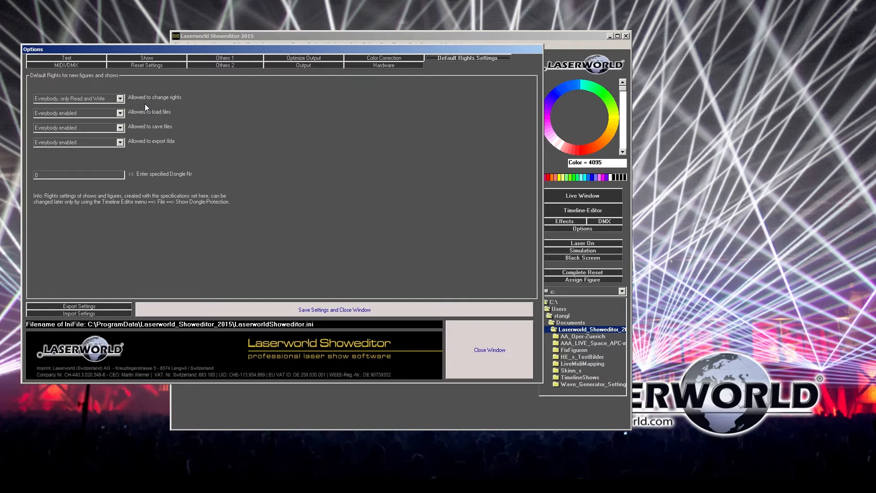
pyautogui.moveTo(92, 108)
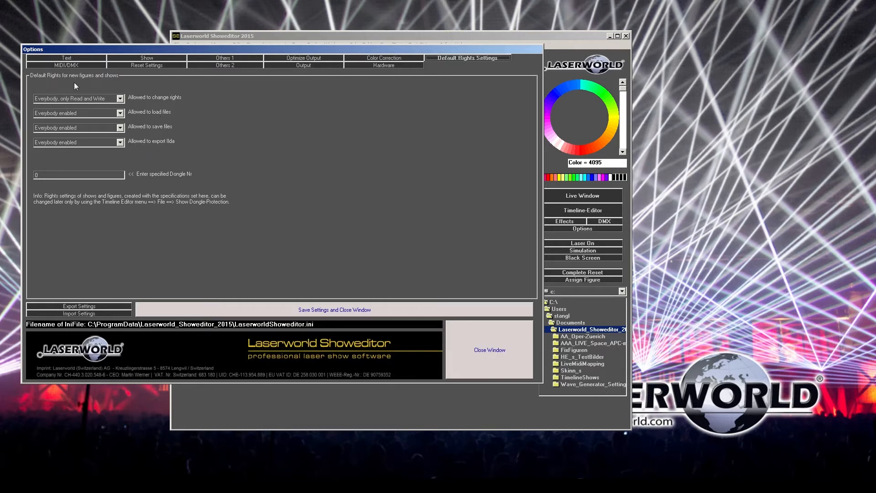
pyautogui.moveTo(185, 172)
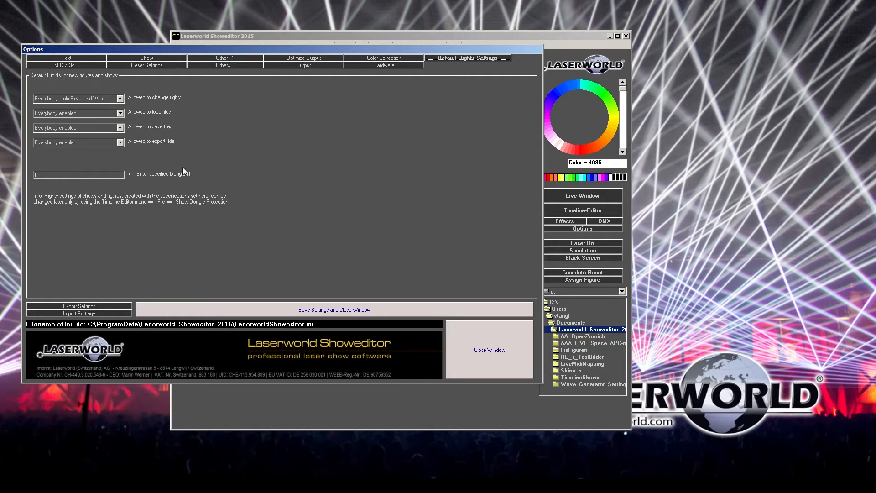
pyautogui.moveTo(144, 134)
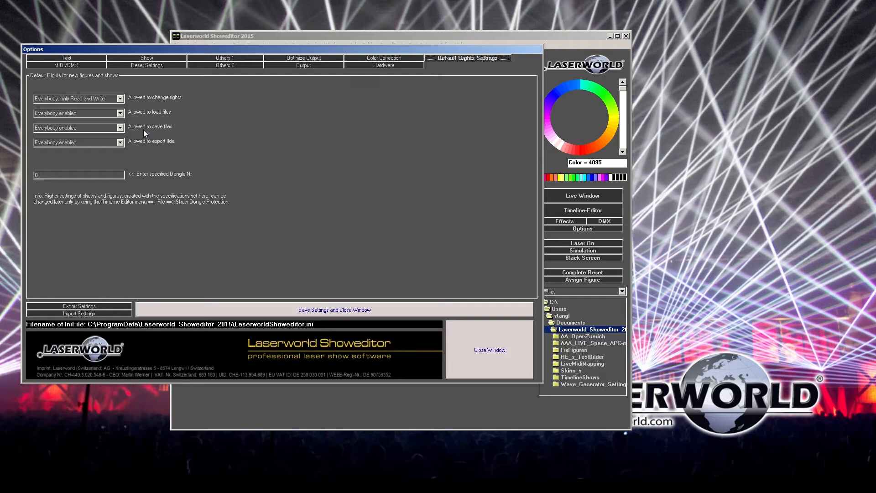
pyautogui.moveTo(155, 134)
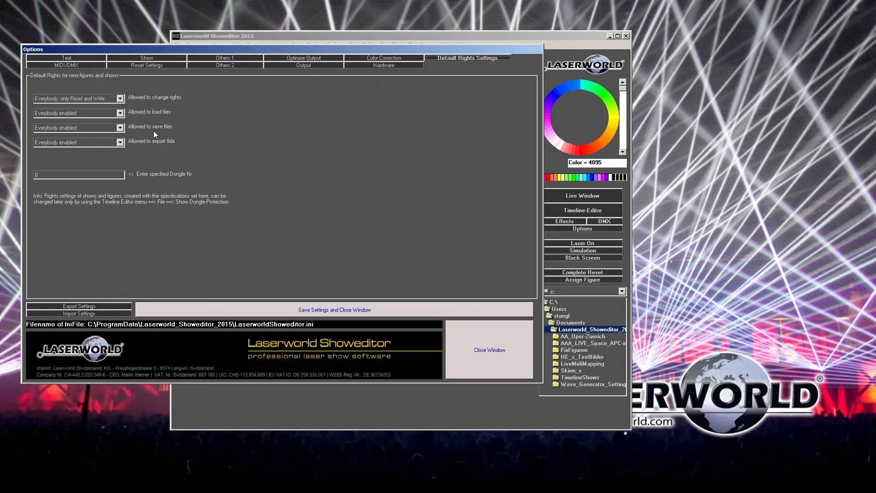
pyautogui.moveTo(153, 142)
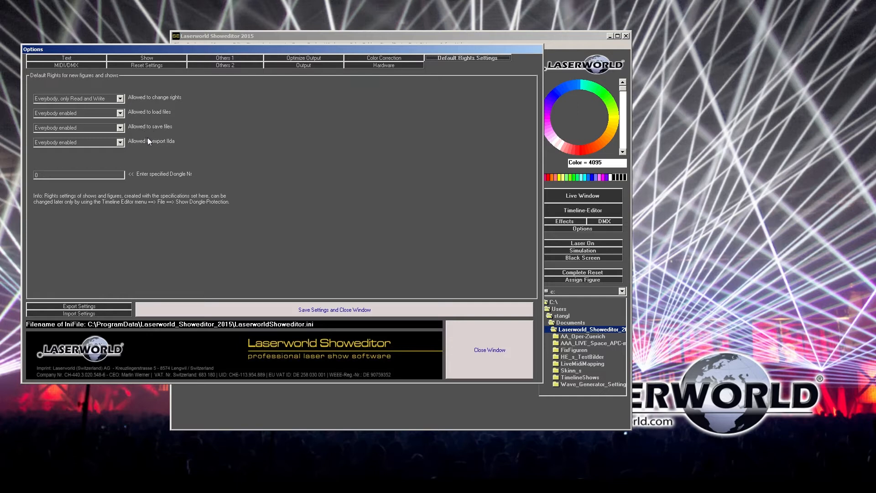
pyautogui.moveTo(142, 133)
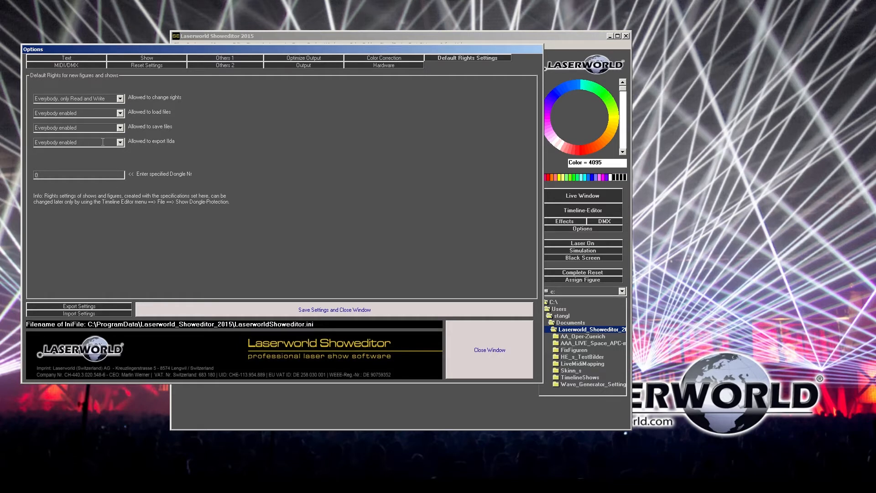
pyautogui.click(78, 174)
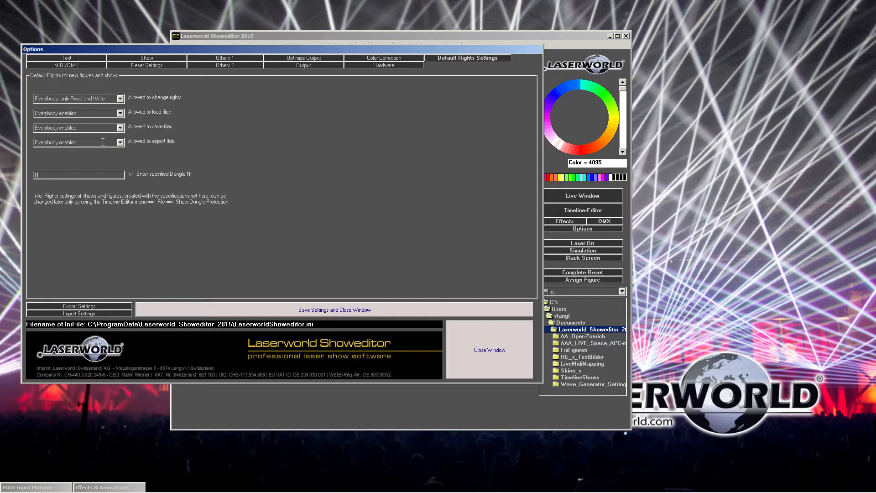
pyautogui.moveTo(139, 118)
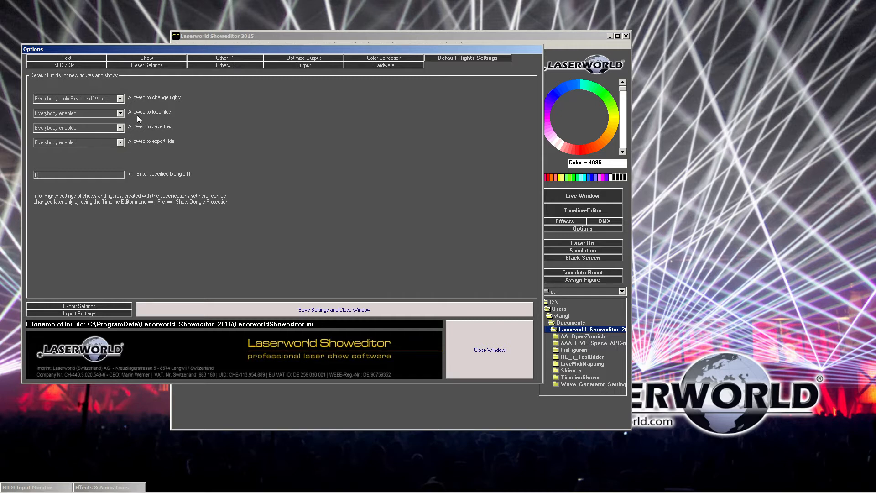
pyautogui.moveTo(134, 96)
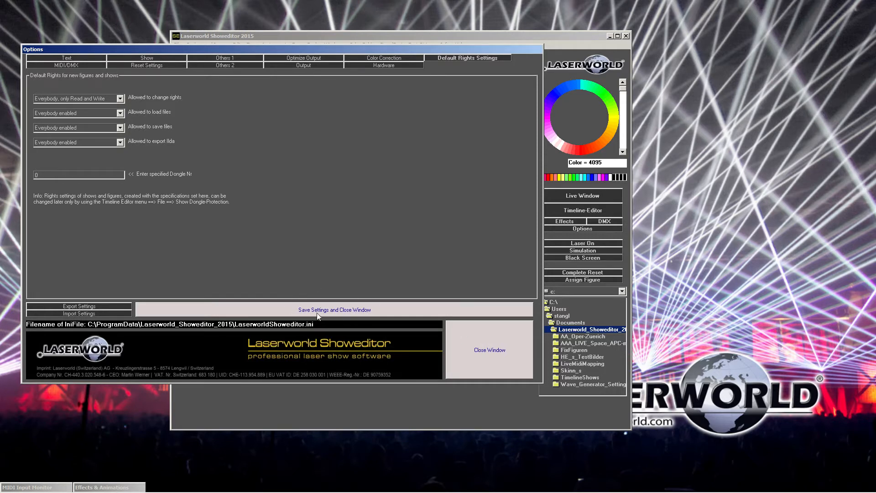
pyautogui.moveTo(344, 309)
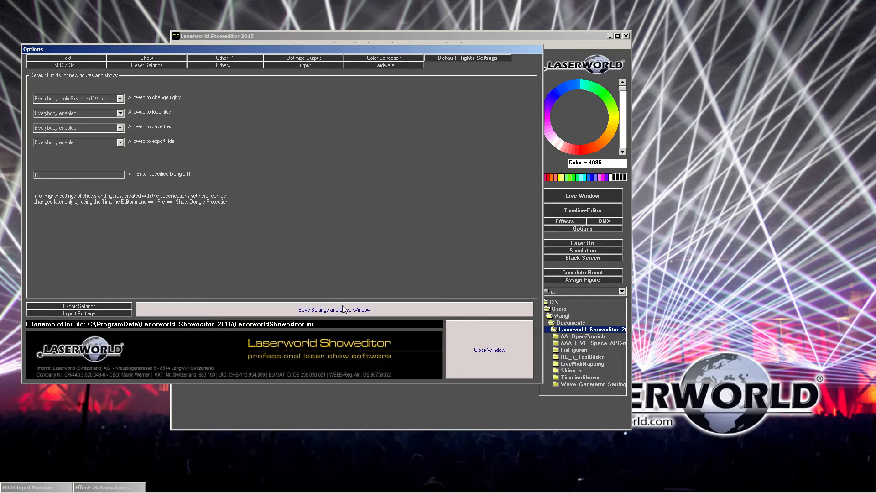
pyautogui.moveTo(476, 355)
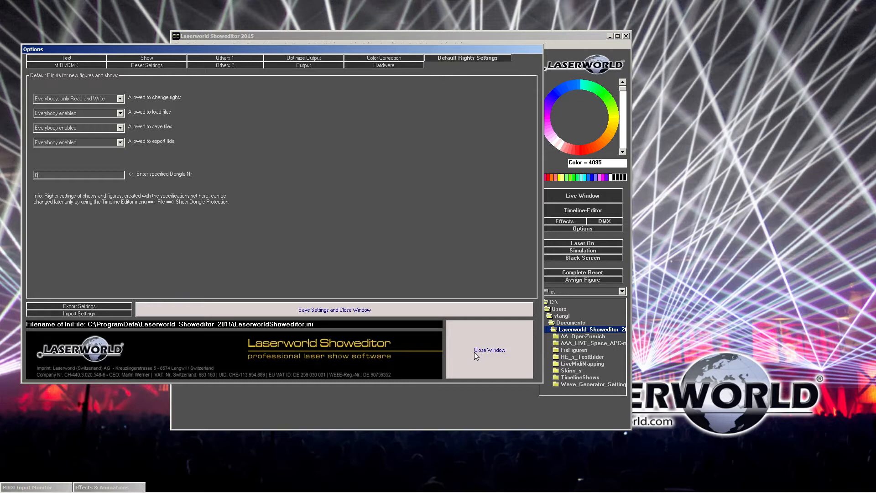
pyautogui.moveTo(334, 311)
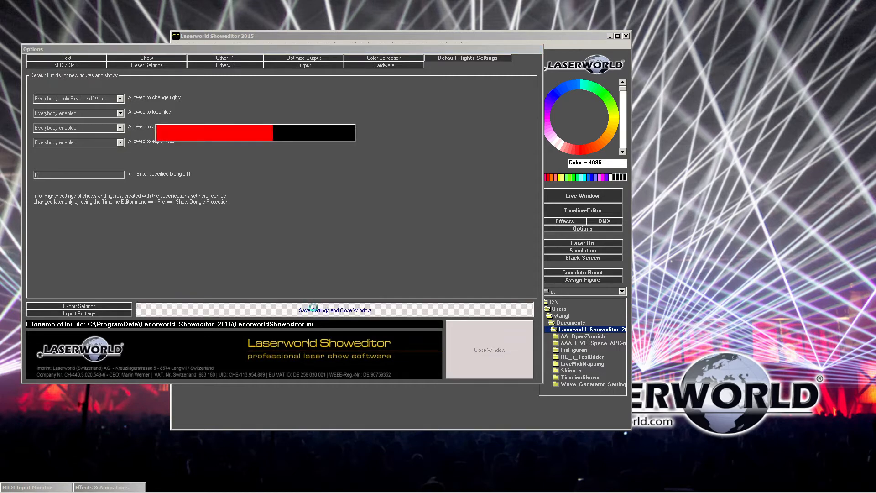
pyautogui.click(335, 311)
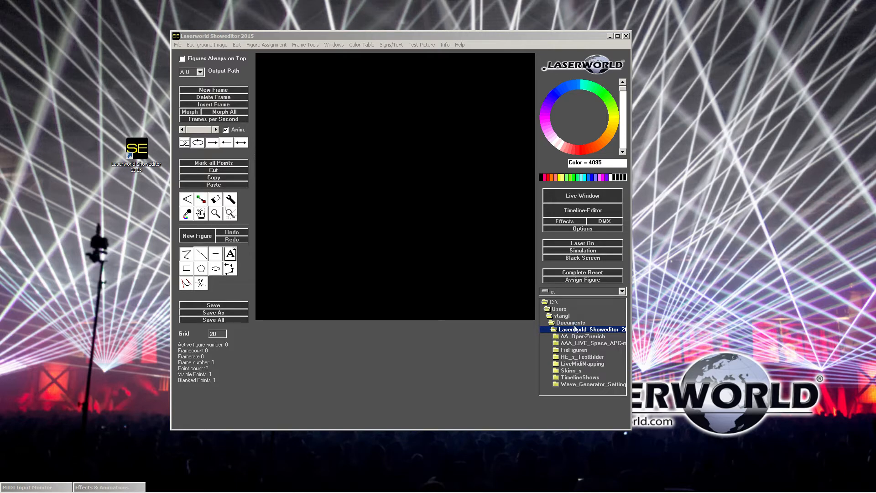
pyautogui.moveTo(494, 78)
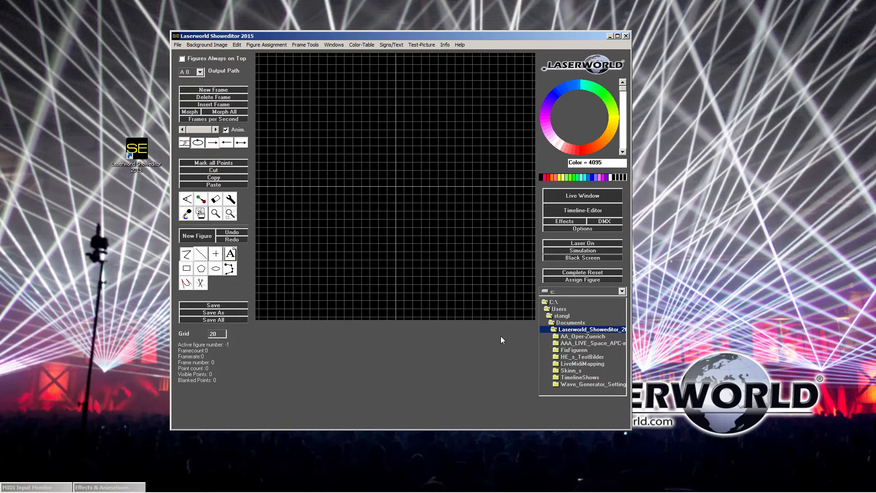
pyautogui.moveTo(536, 335)
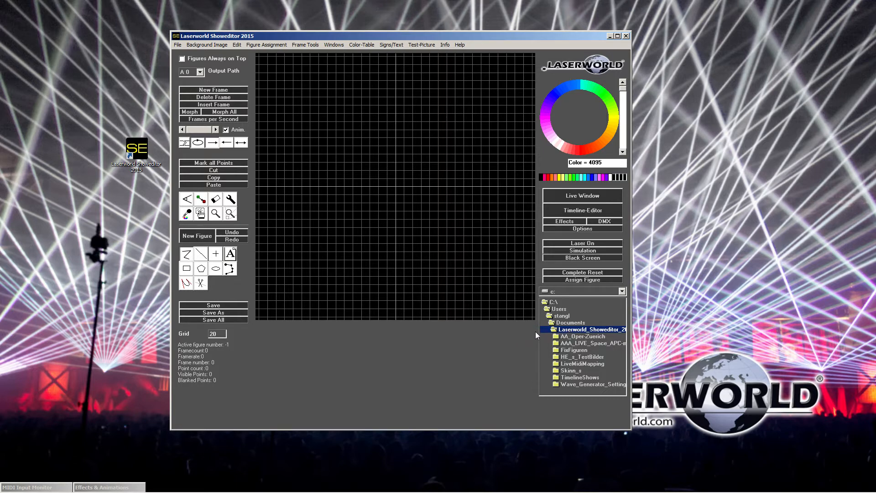
pyautogui.moveTo(578, 332)
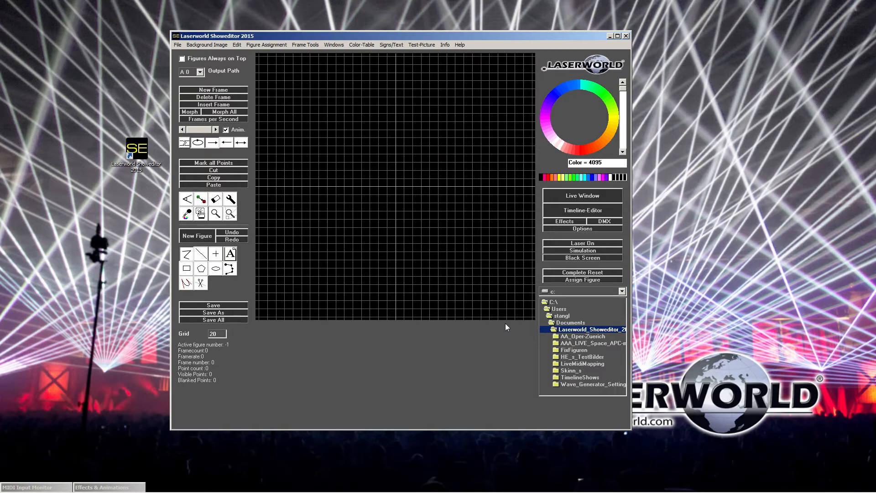
pyautogui.click(178, 43)
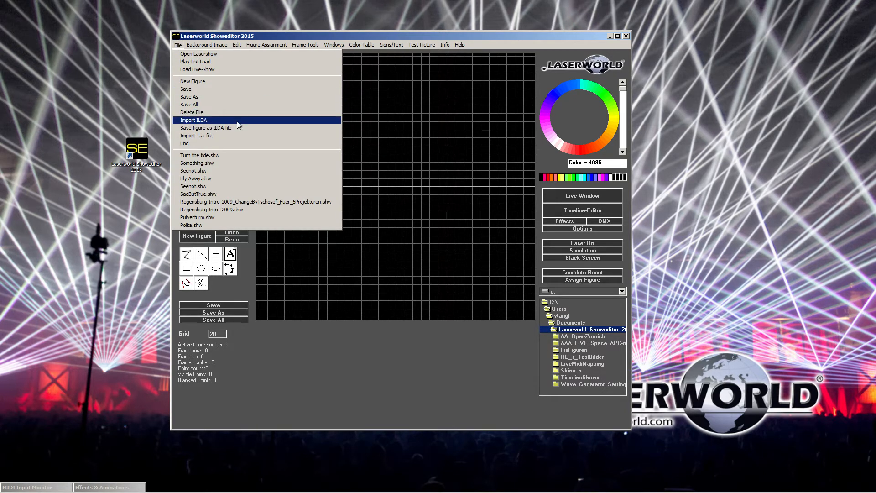
pyautogui.moveTo(210, 128)
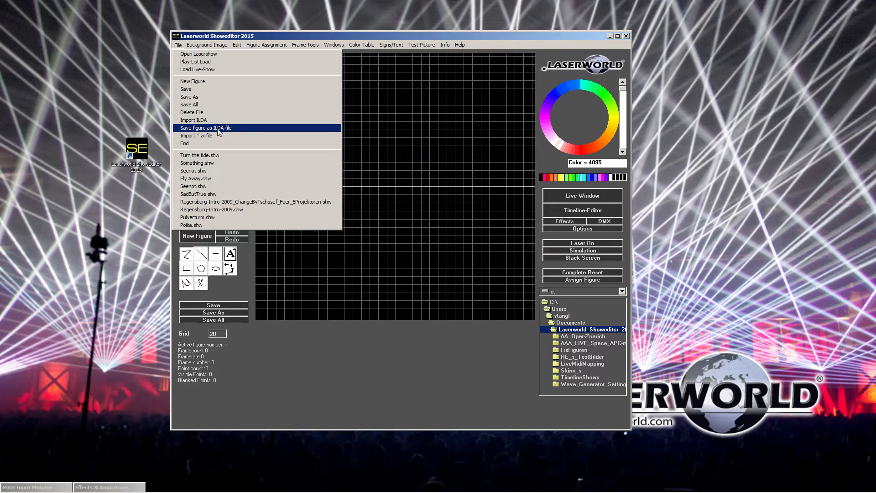
pyautogui.moveTo(262, 106)
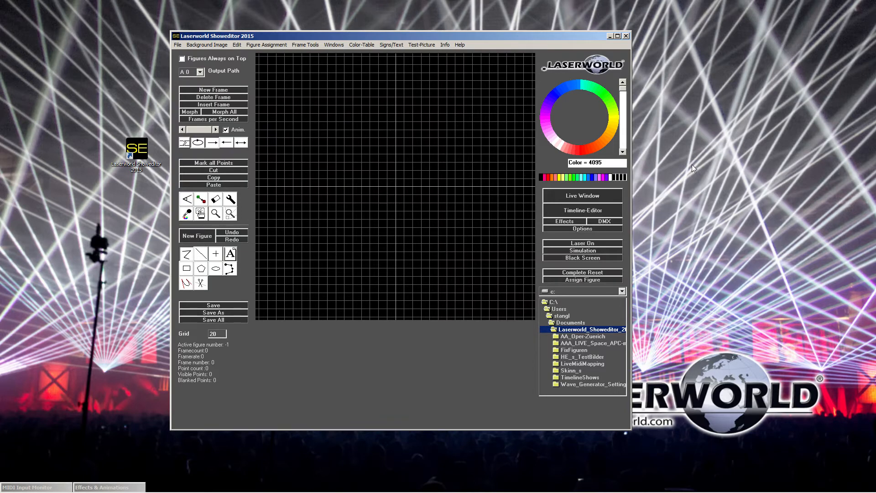
pyautogui.moveTo(456, 39)
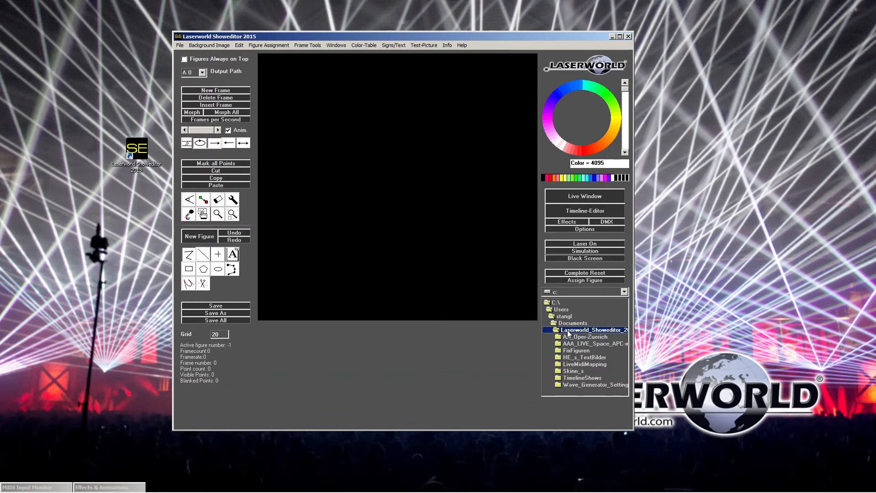
# Step: Open A_NEW_FOLDER in the tree and load the rectangle_morph figure onto the grid
pyautogui.click(587, 336)
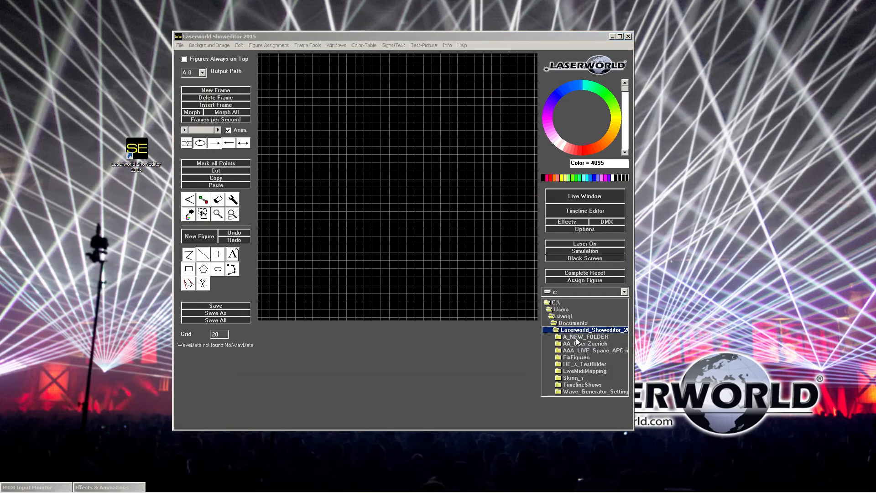
pyautogui.click(584, 337)
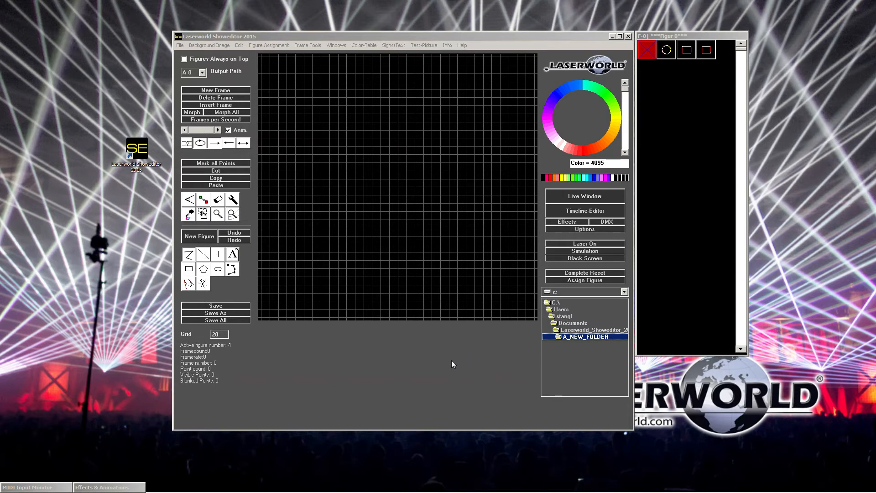
pyautogui.moveTo(671, 66)
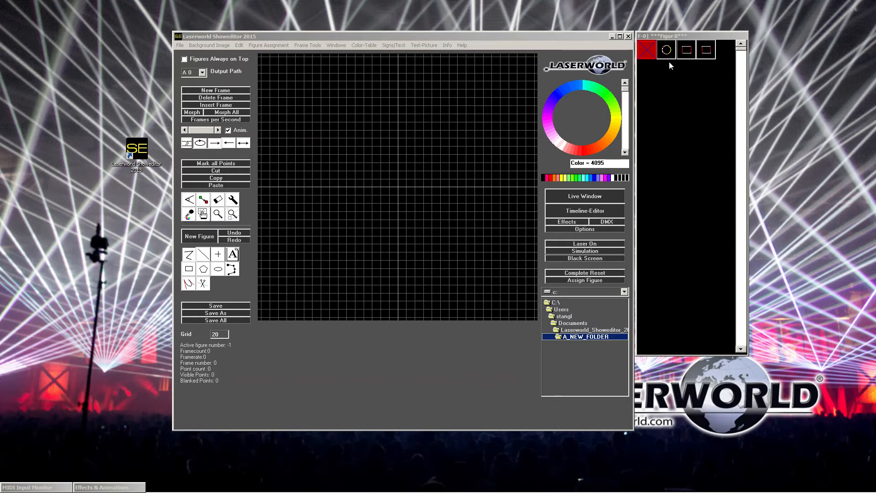
pyautogui.click(706, 49)
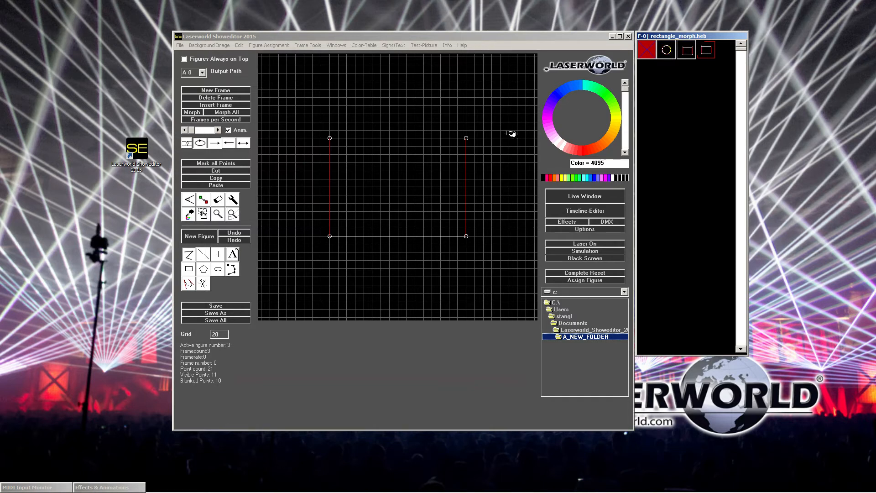
pyautogui.moveTo(480, 137)
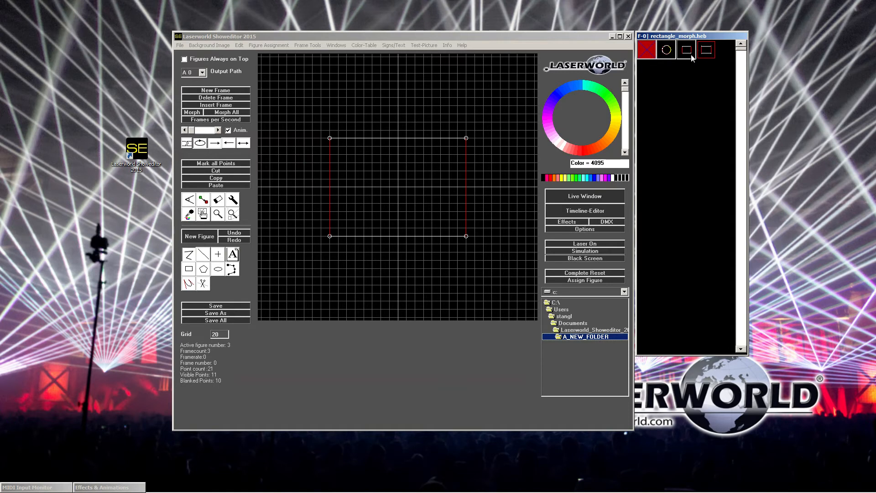
pyautogui.moveTo(611, 343)
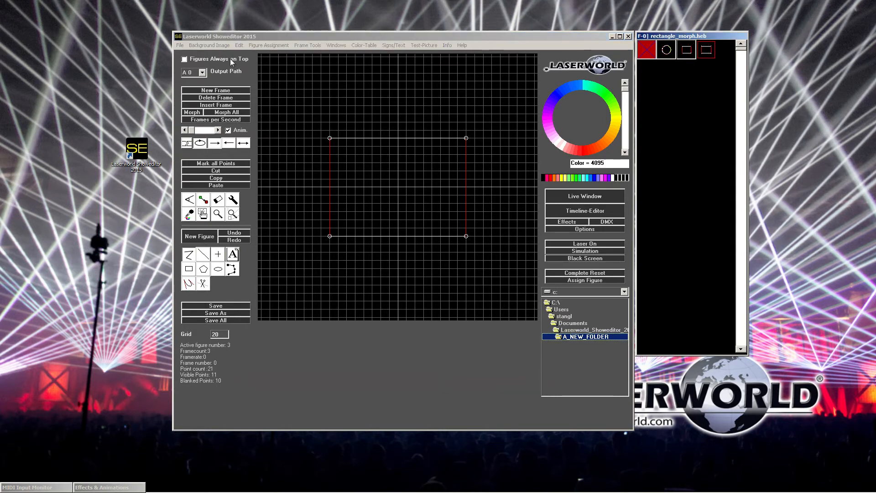
# Step: Start 'Save figure as ILDA file' and agree (Ja) to optimize the figure data
pyautogui.click(179, 45)
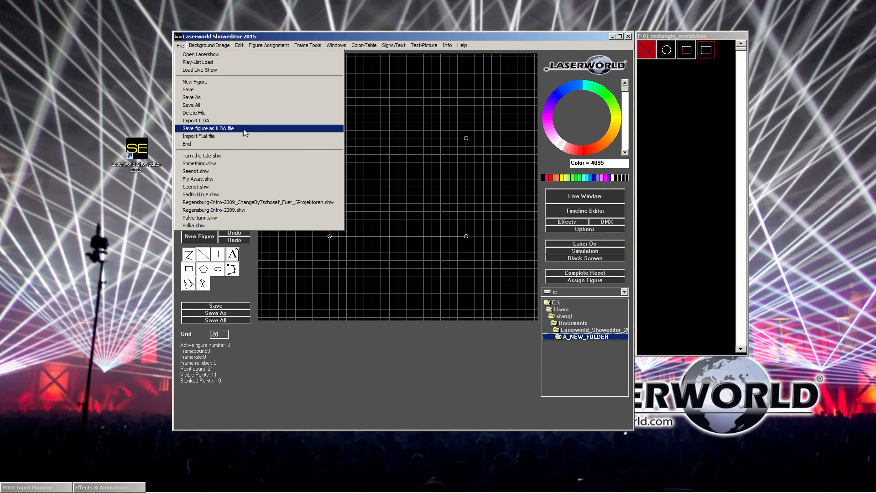
pyautogui.click(208, 128)
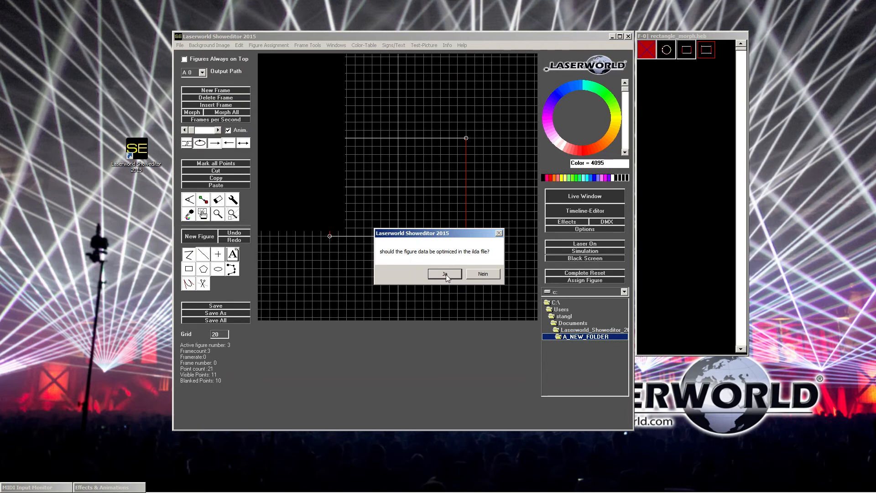
pyautogui.click(444, 274)
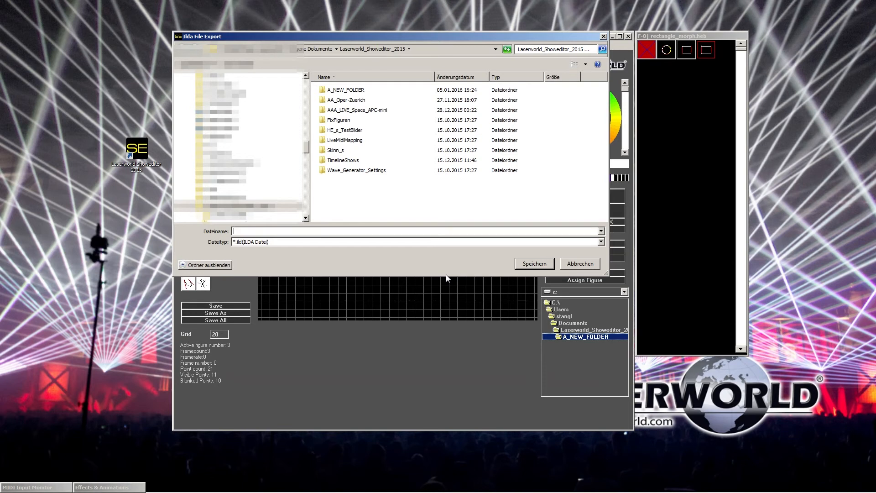
# Step: Choose A_NEW_FOLDER as export target and enter the file name 000
pyautogui.click(345, 89)
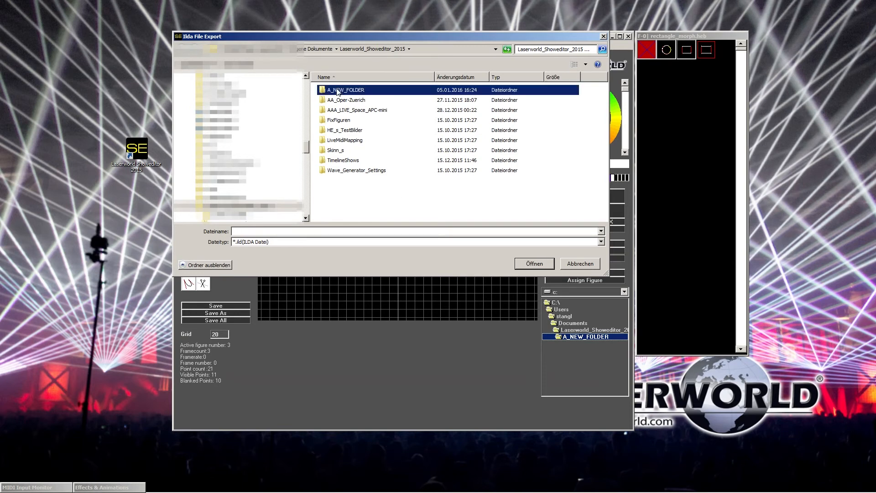
pyautogui.doubleClick(345, 89)
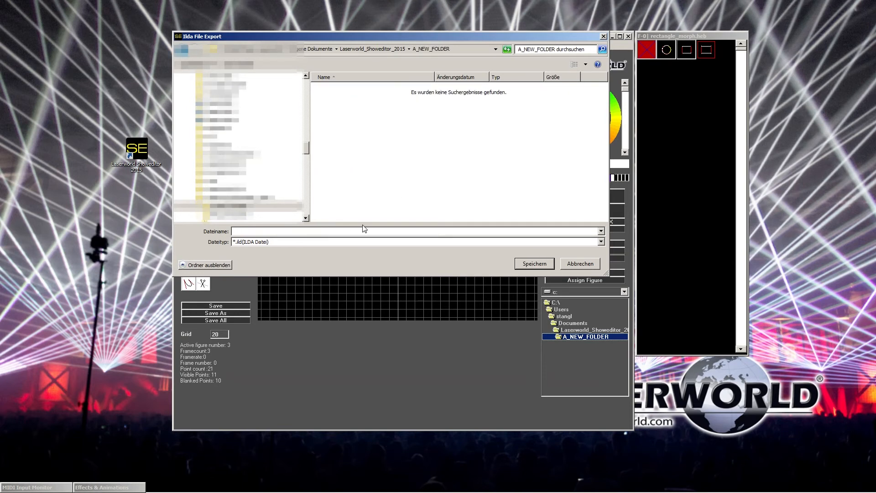
pyautogui.click(343, 231)
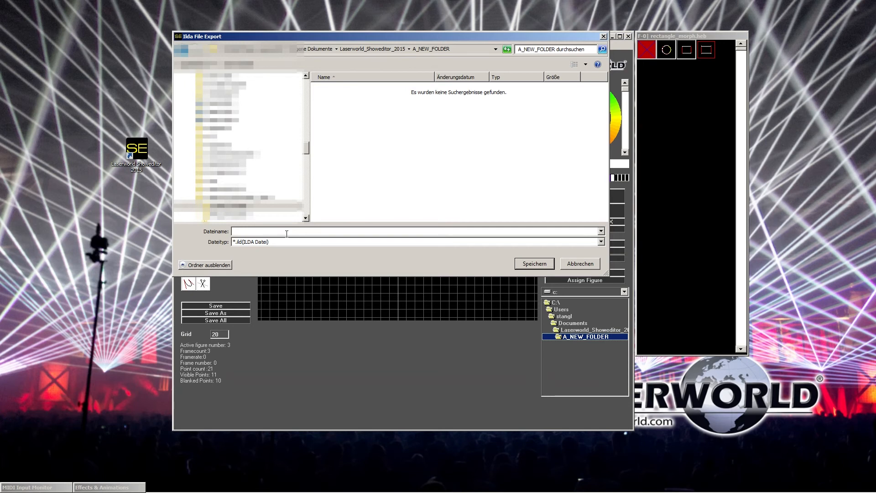
pyautogui.write('000')
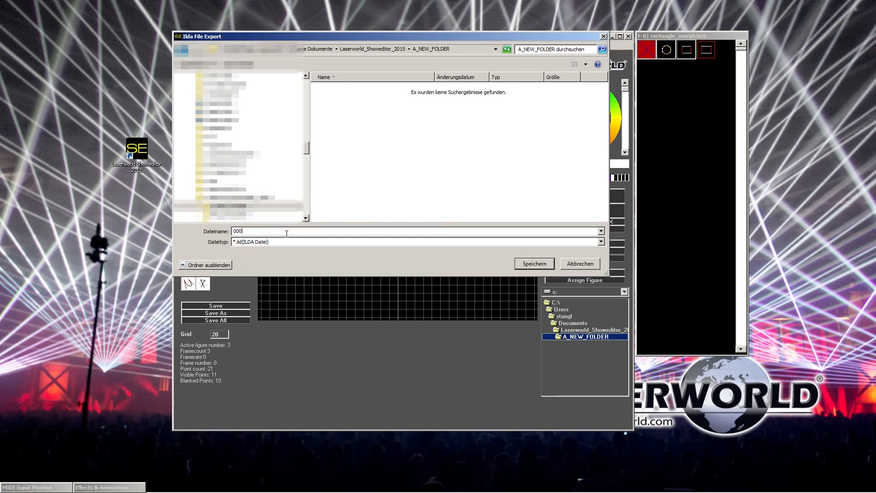
pyautogui.press('Backspace')
pyautogui.write('1')
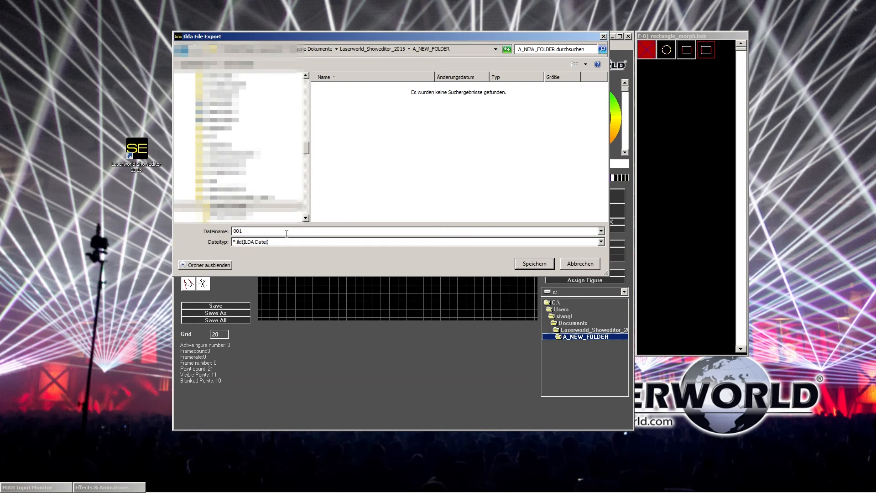
pyautogui.write('002')
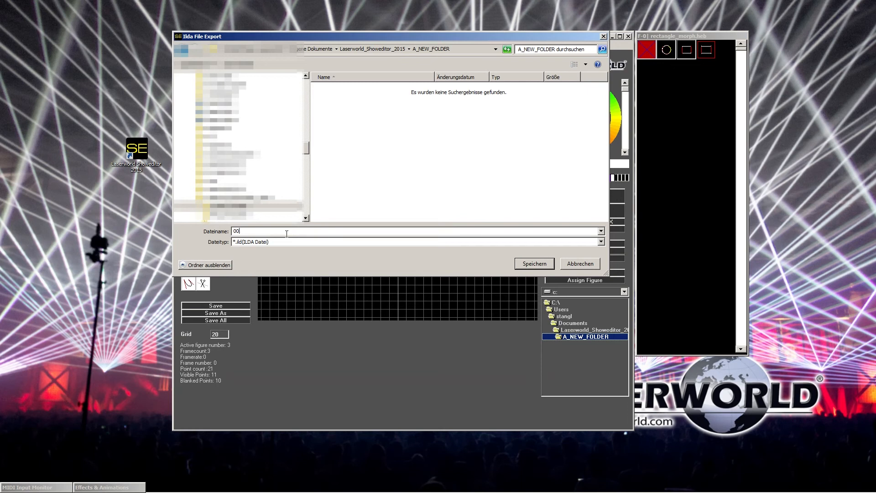
pyautogui.write('0')
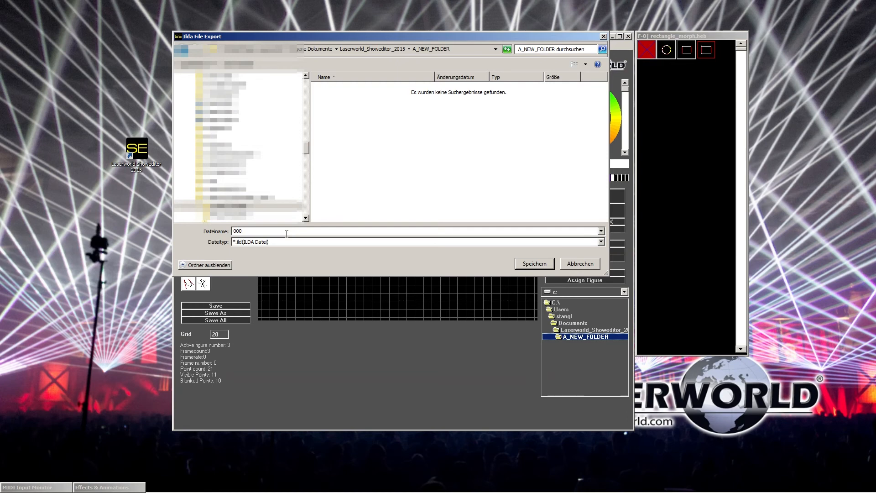
# Step: Save as 000.ild keeping ILDA file type 0, returning to the rectangle on the grid
pyautogui.click(533, 263)
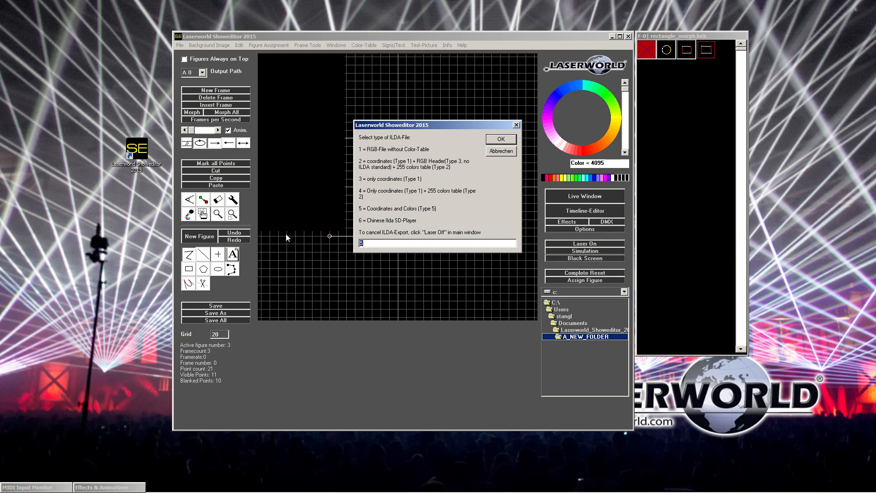
pyautogui.click(499, 139)
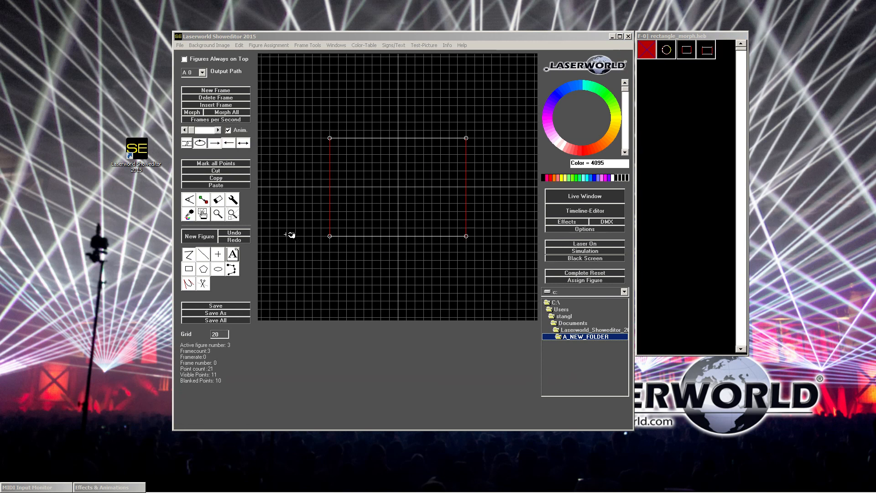